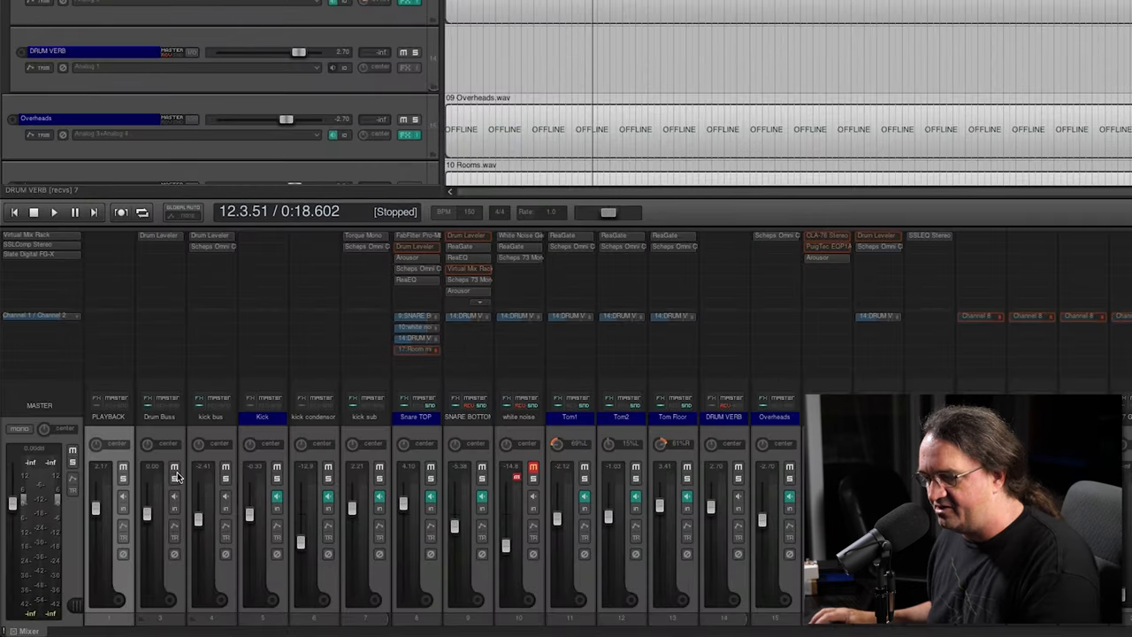
- Browse the Add FX categories for DRUM VERB: Cockos, VST, VSTi and VST3 listings
click(53, 212)
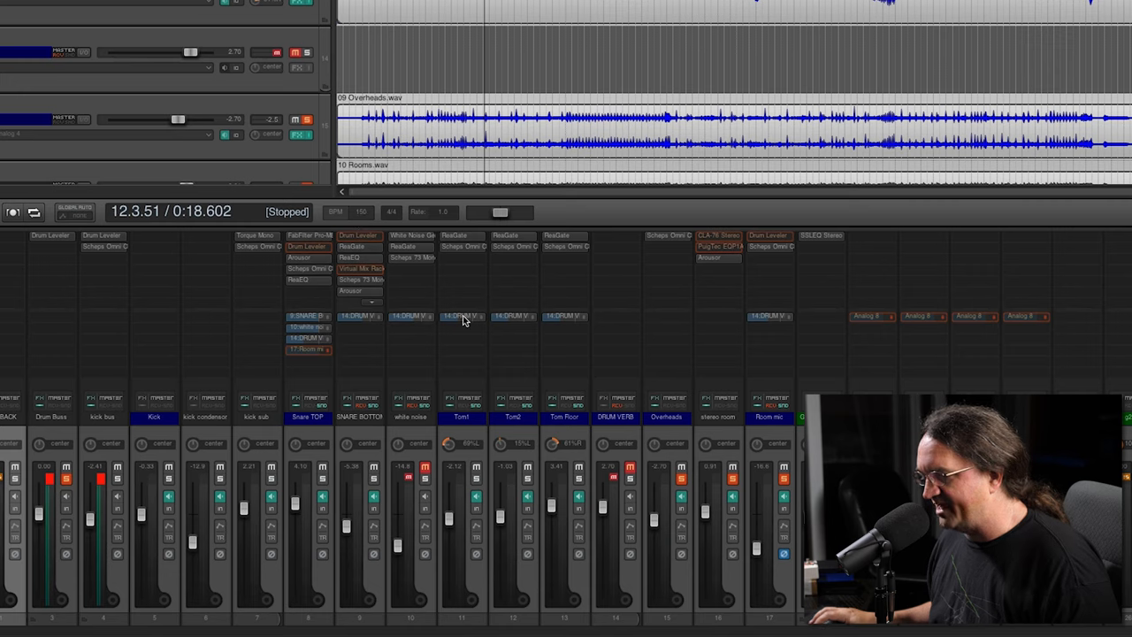
mouse_move(694, 186)
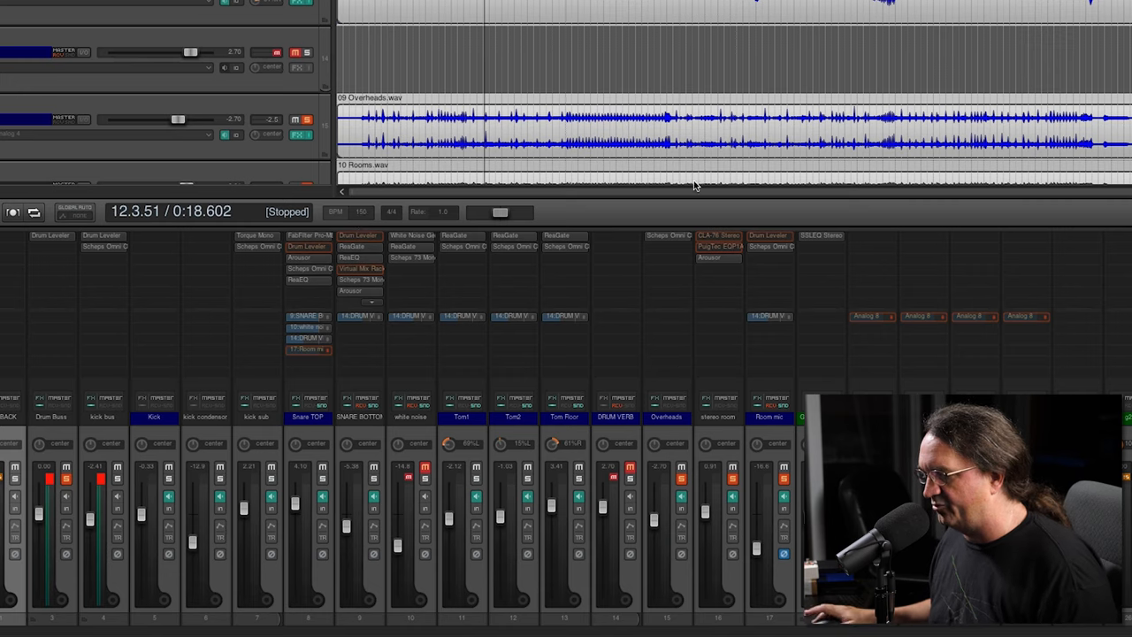
mouse_move(615, 240)
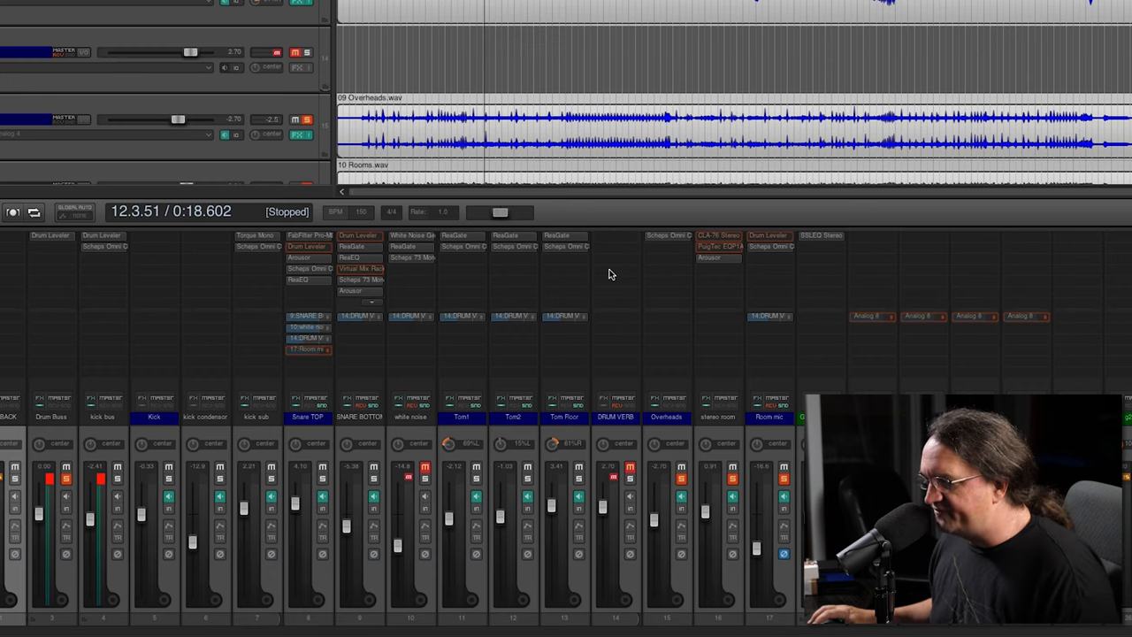
mouse_move(616, 244)
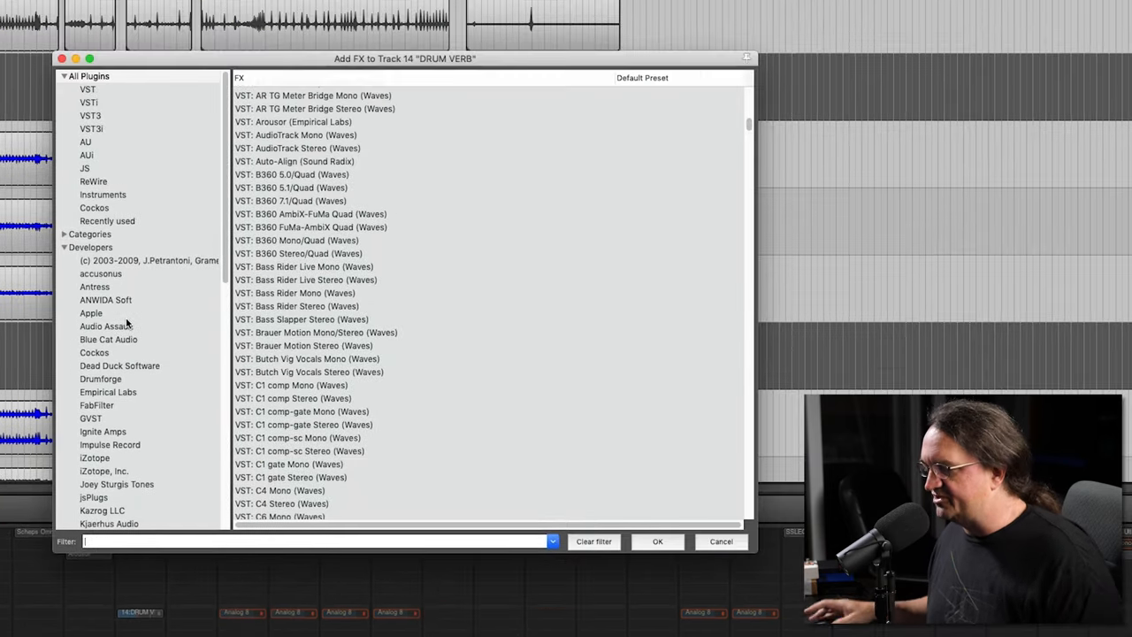
scroll(down, 3)
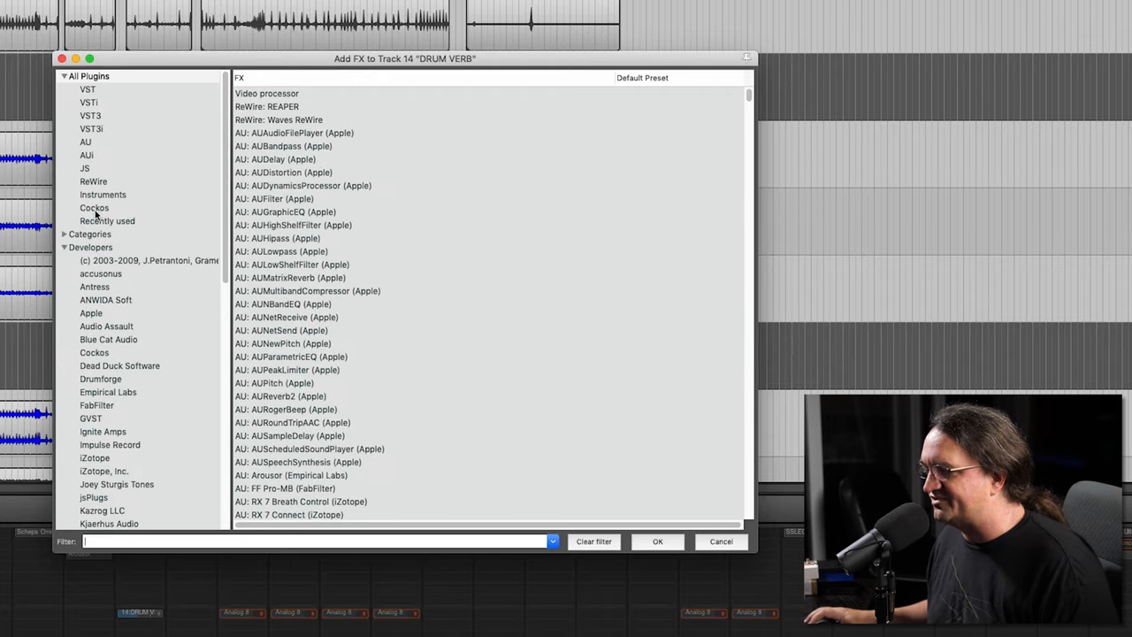
click(94, 207)
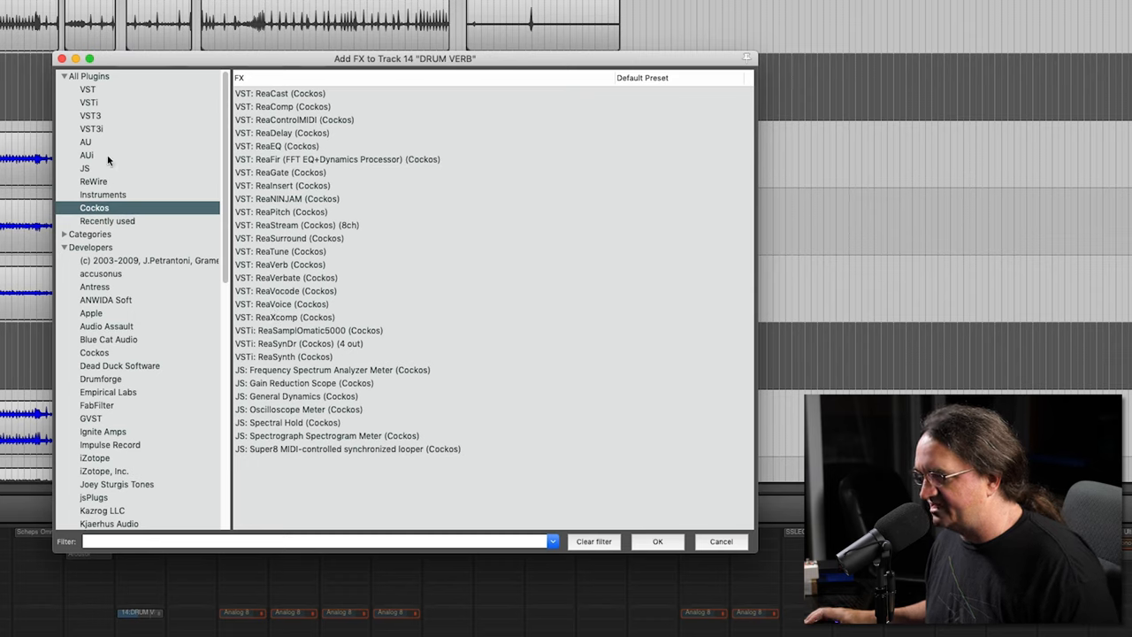
click(88, 88)
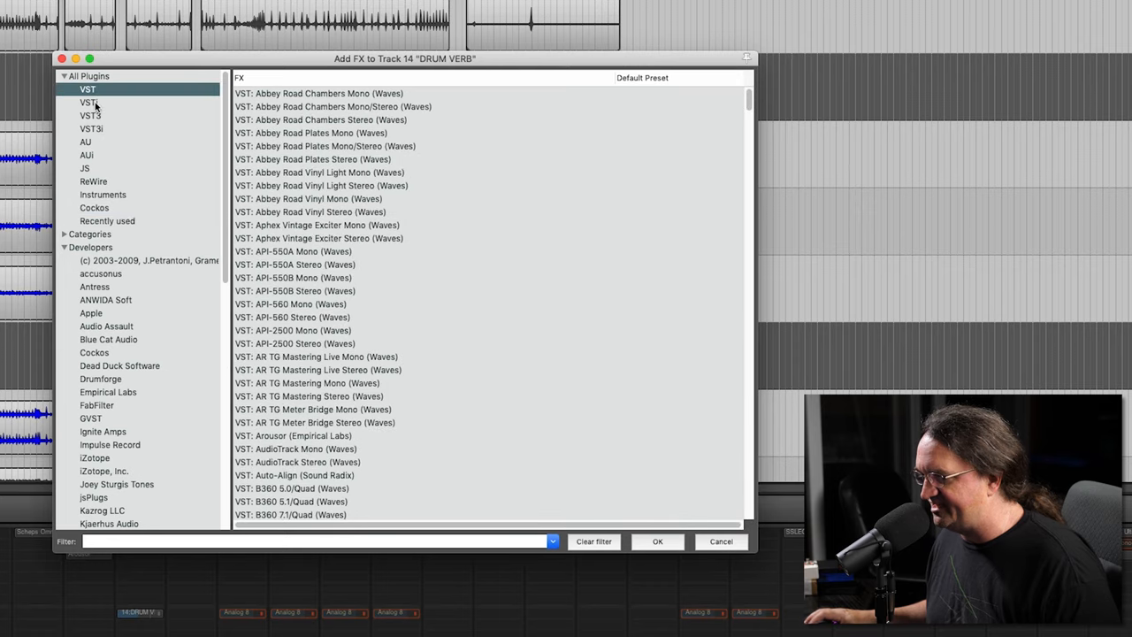
click(89, 101)
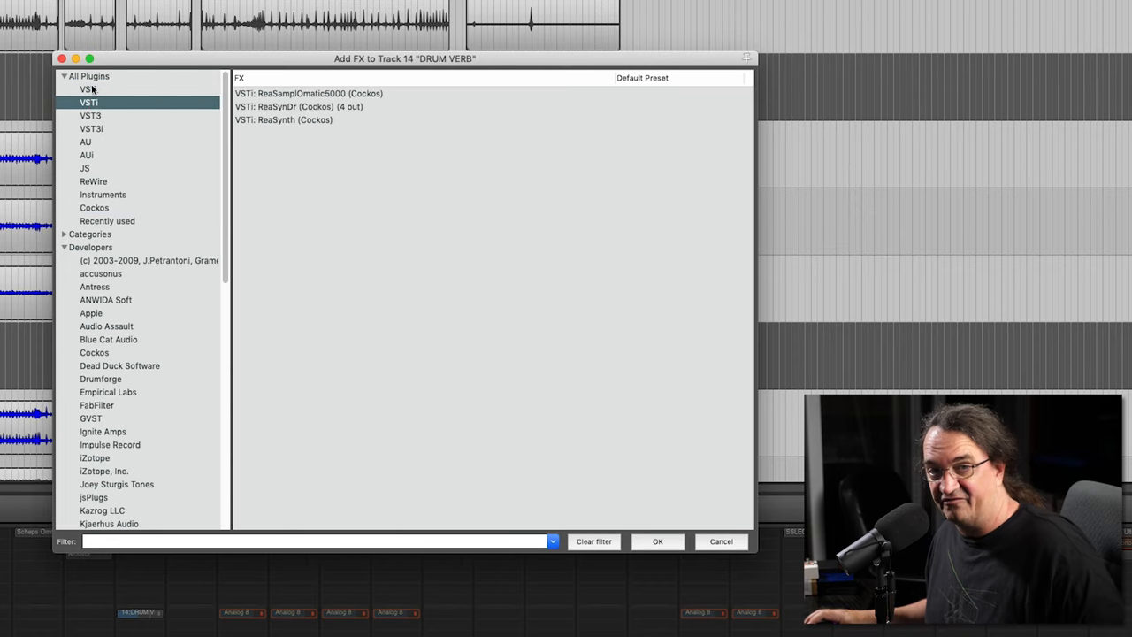
click(90, 115)
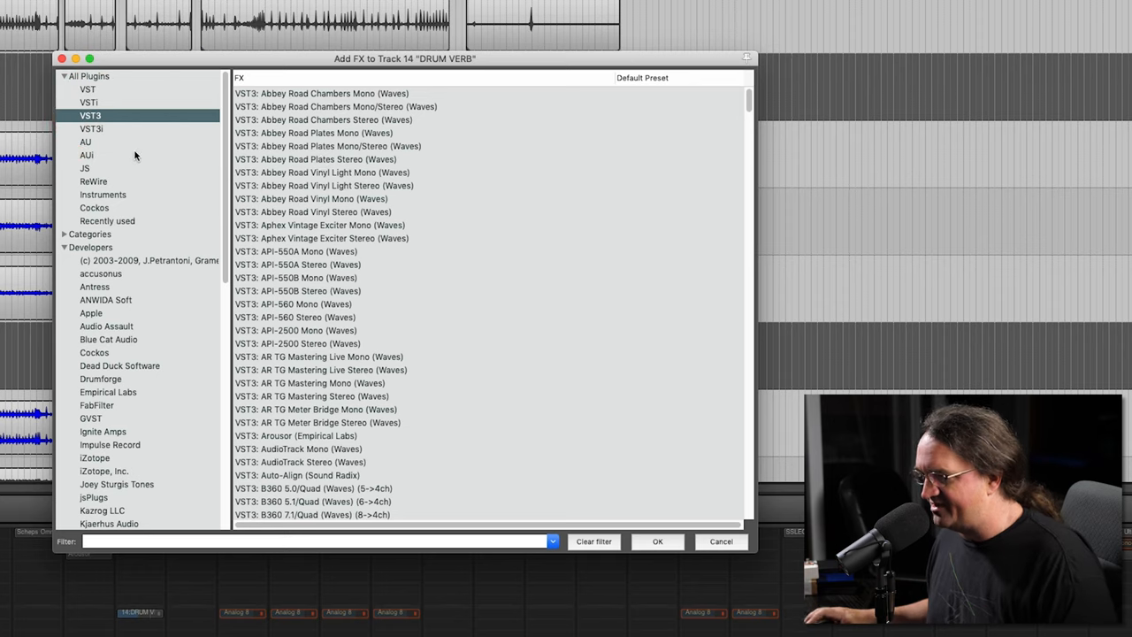
- Switch to the AU category and narrow it to Apple-developer plugins
click(85, 141)
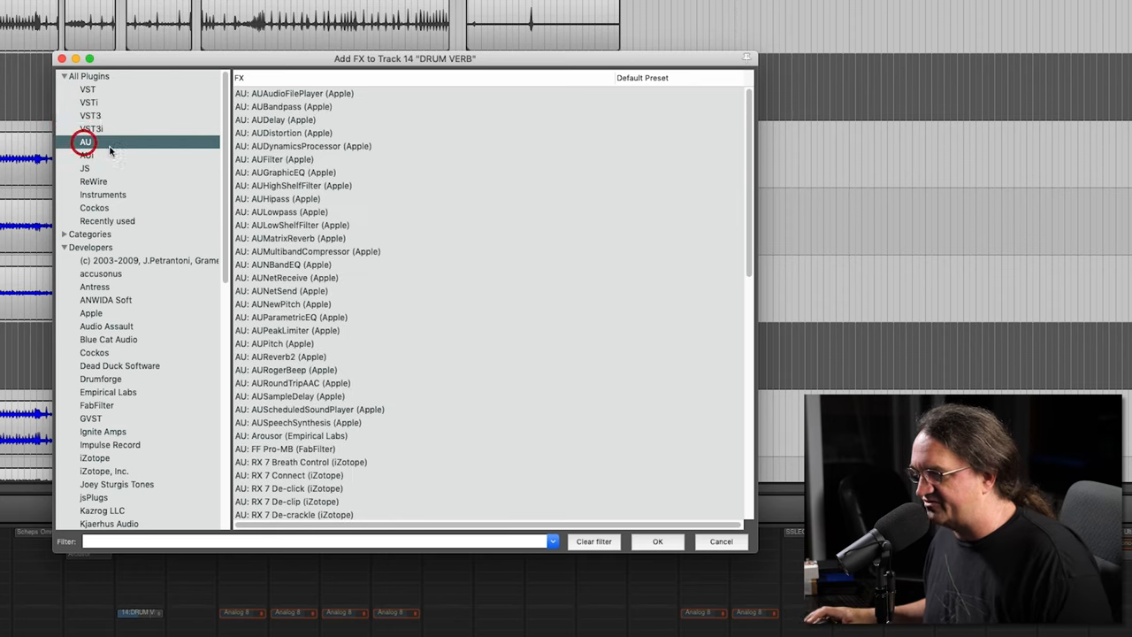
scroll(down, 3)
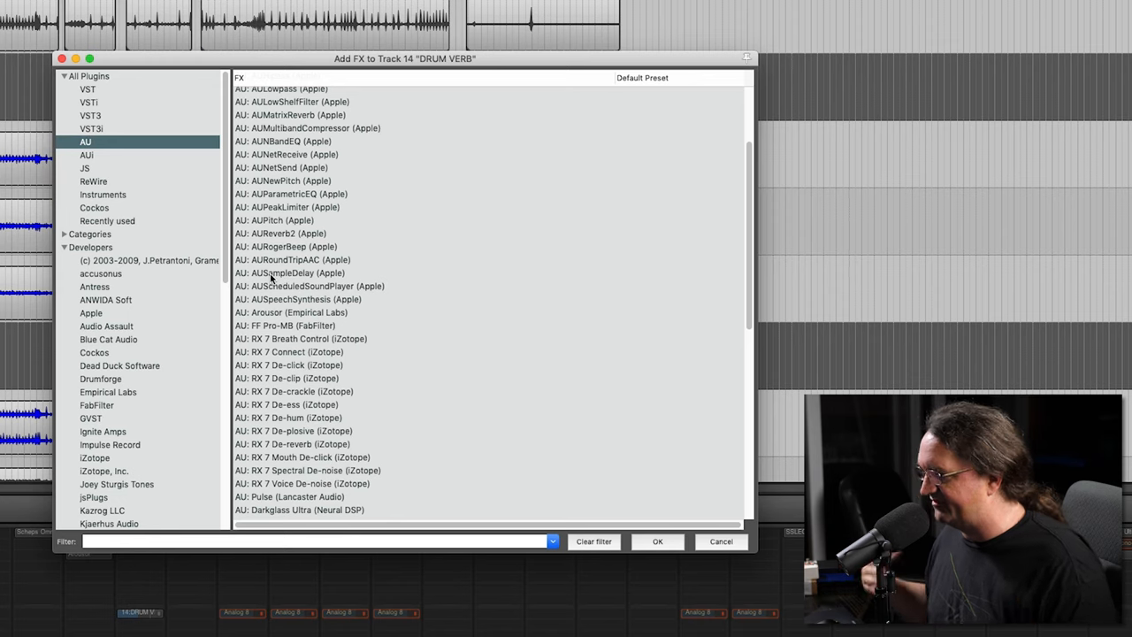
mouse_move(121, 205)
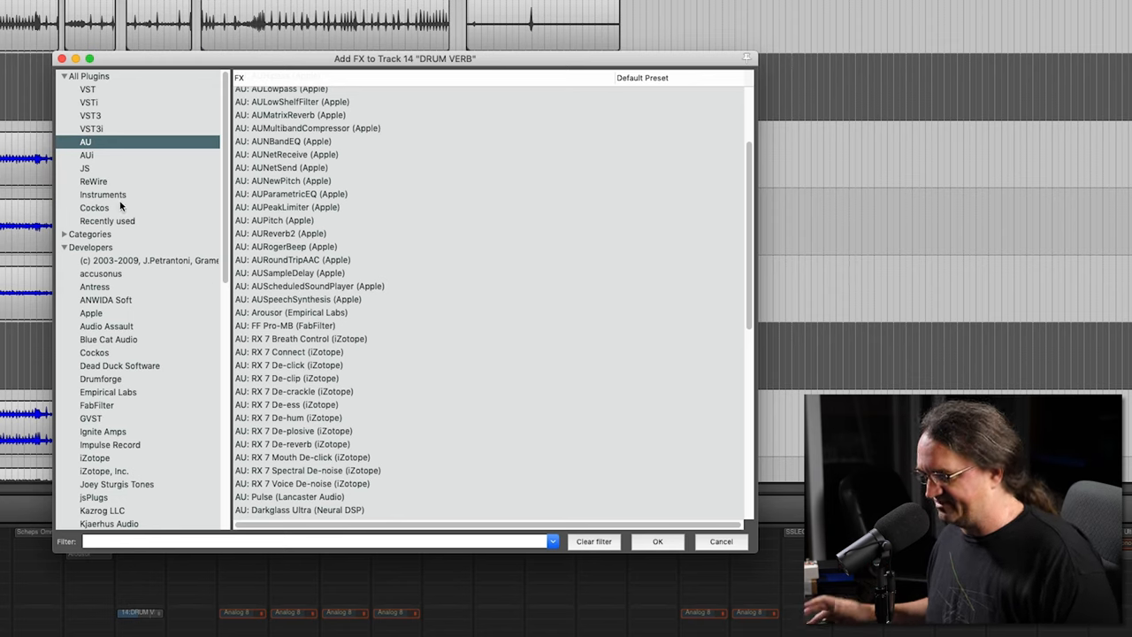
mouse_move(237, 357)
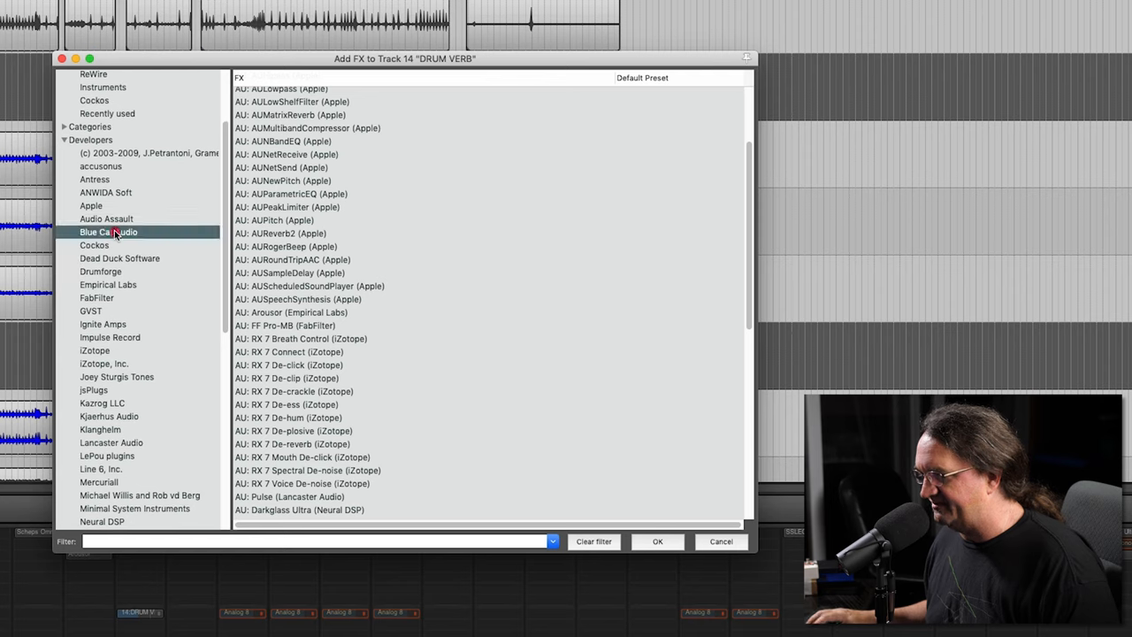
click(92, 313)
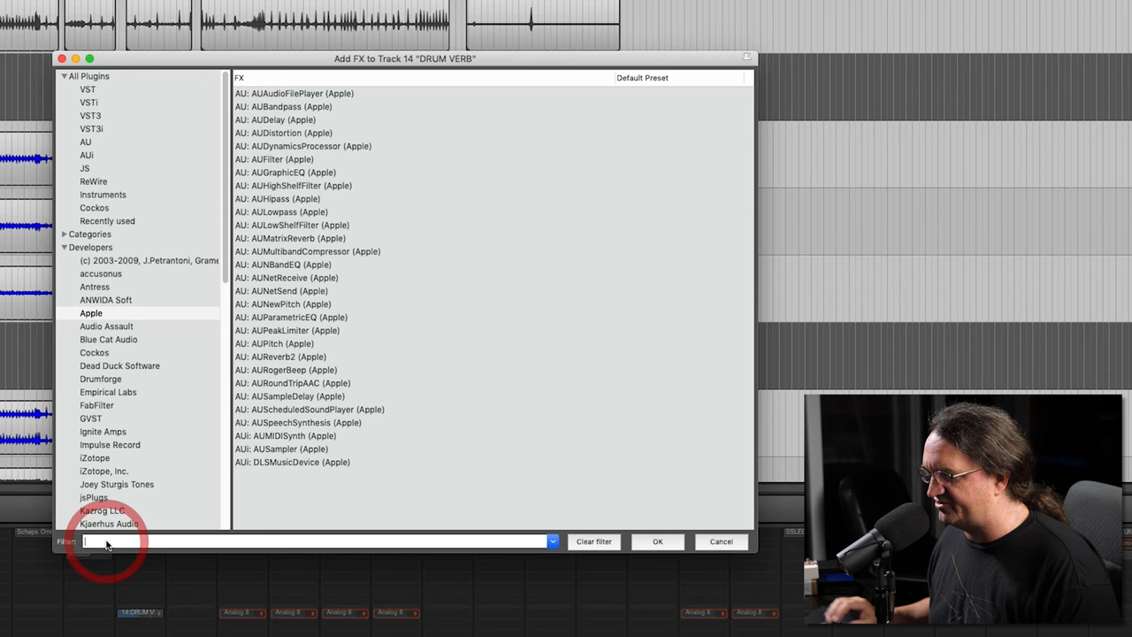
- Filter all plugins for 'verb' and add Waves RVerb Stereo to the DRUM VERB track
text(verb)
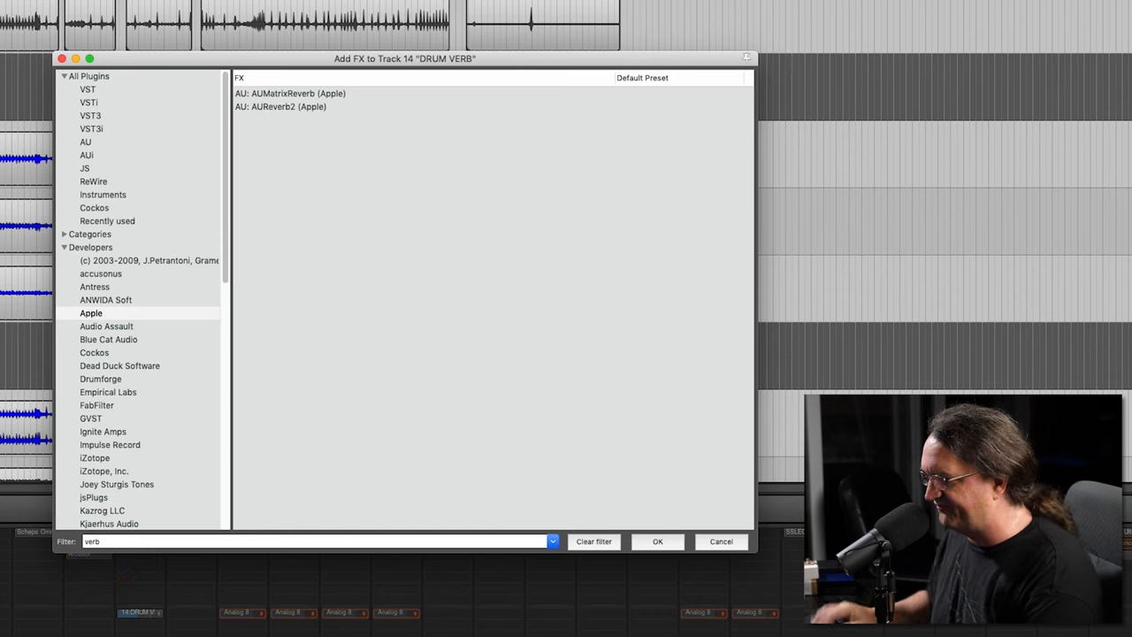
click(89, 76)
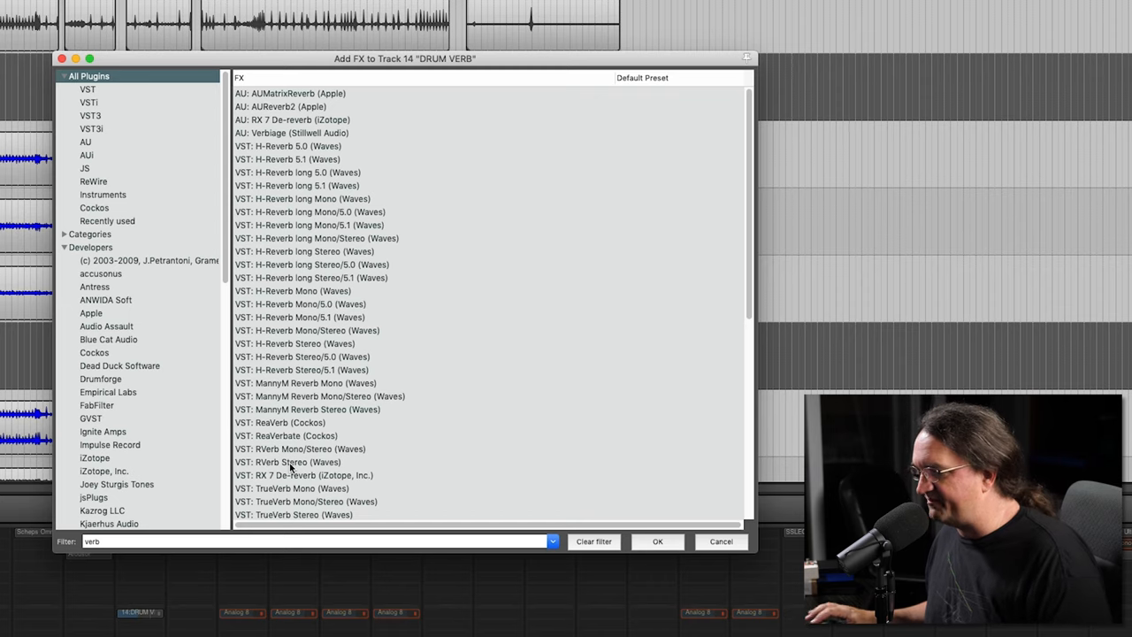
click(286, 462)
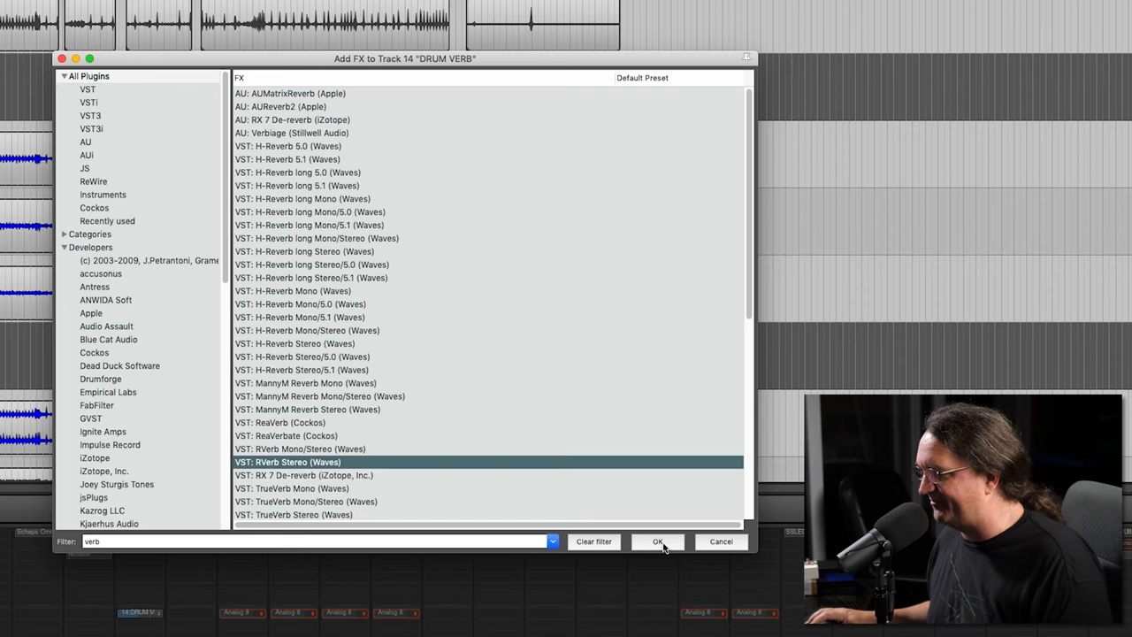
click(658, 541)
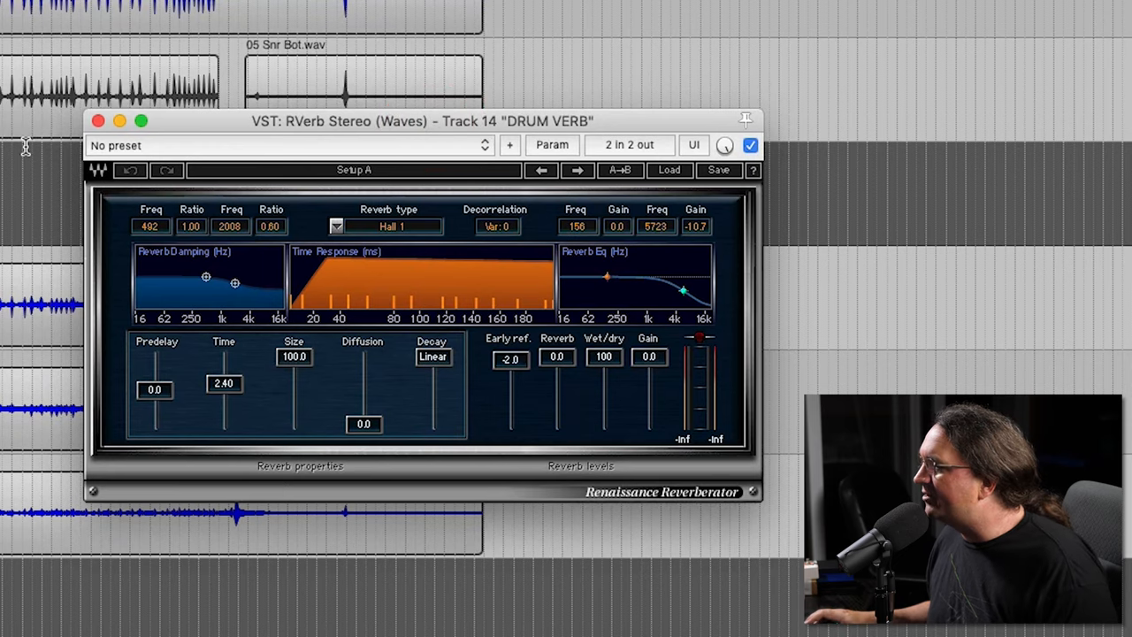
- Close the RVerb window and play the drums through the new reverb bus
click(605, 357)
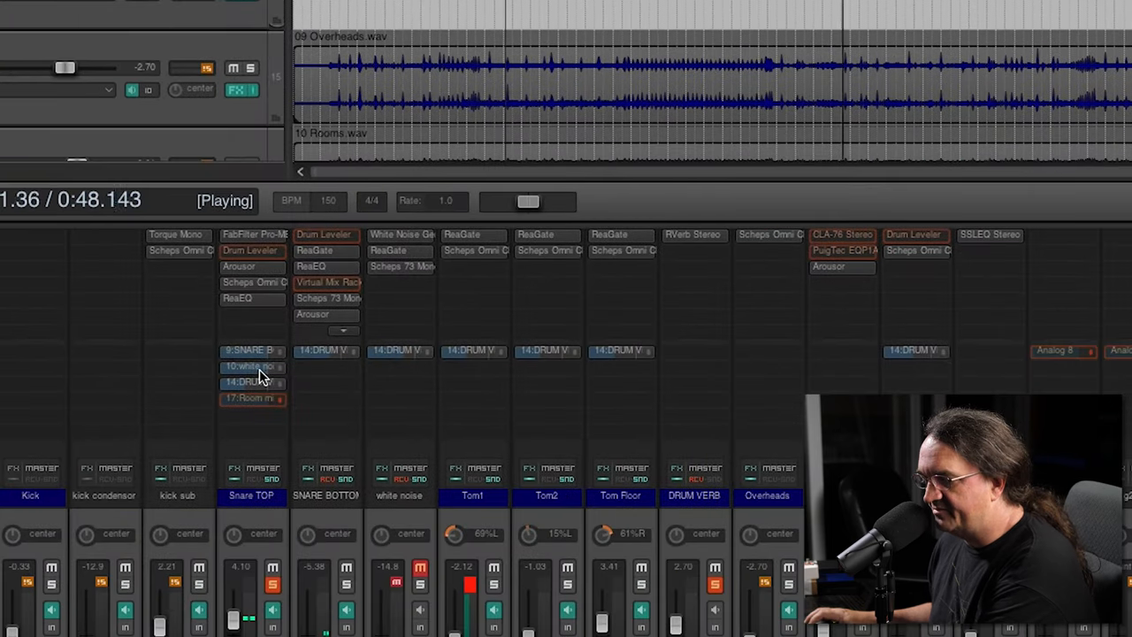
- Raise the Snare TOP send into DRUM VERB to -16.34 dB
click(252, 382)
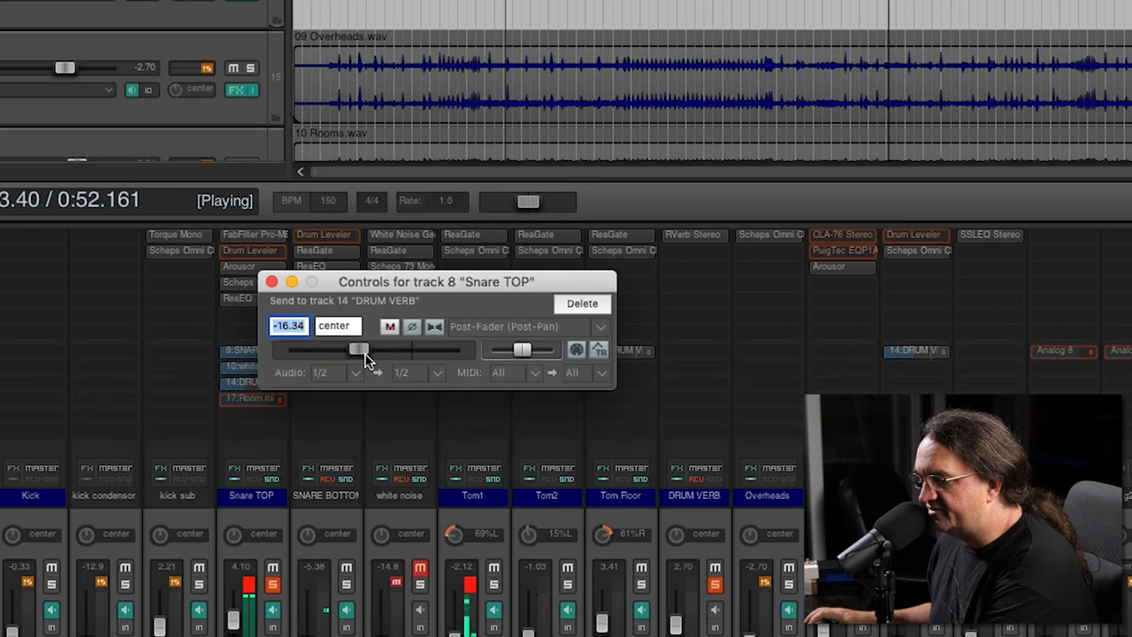
drag(358, 350, 396, 350)
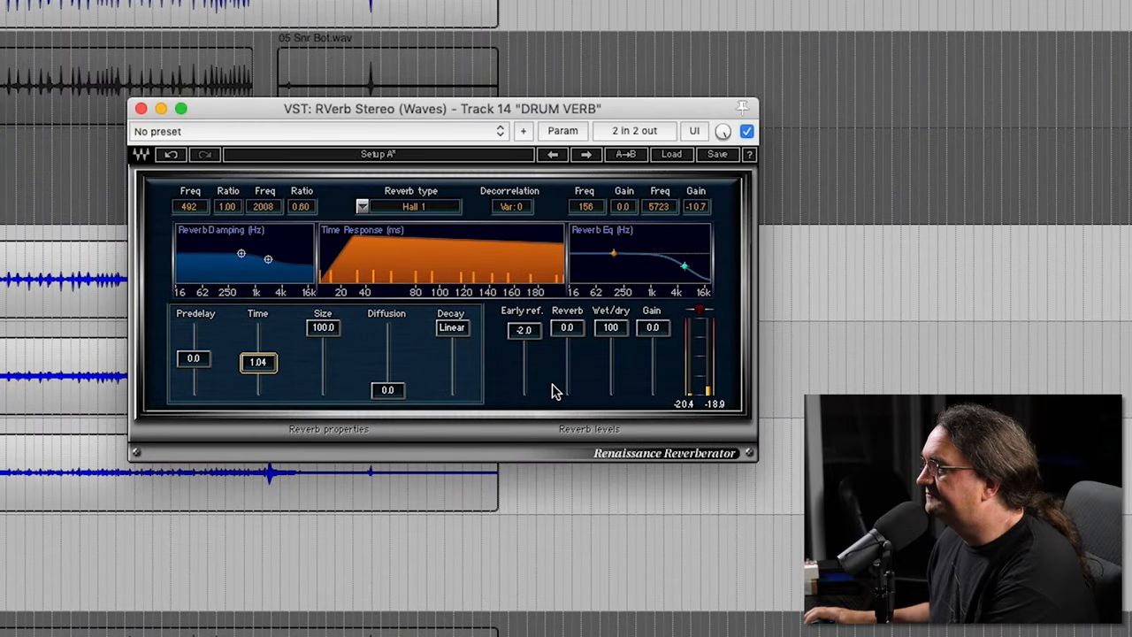
- Set RVerb predelay 18.2 ms and early reflections -24 dB, then close it
click(453, 328)
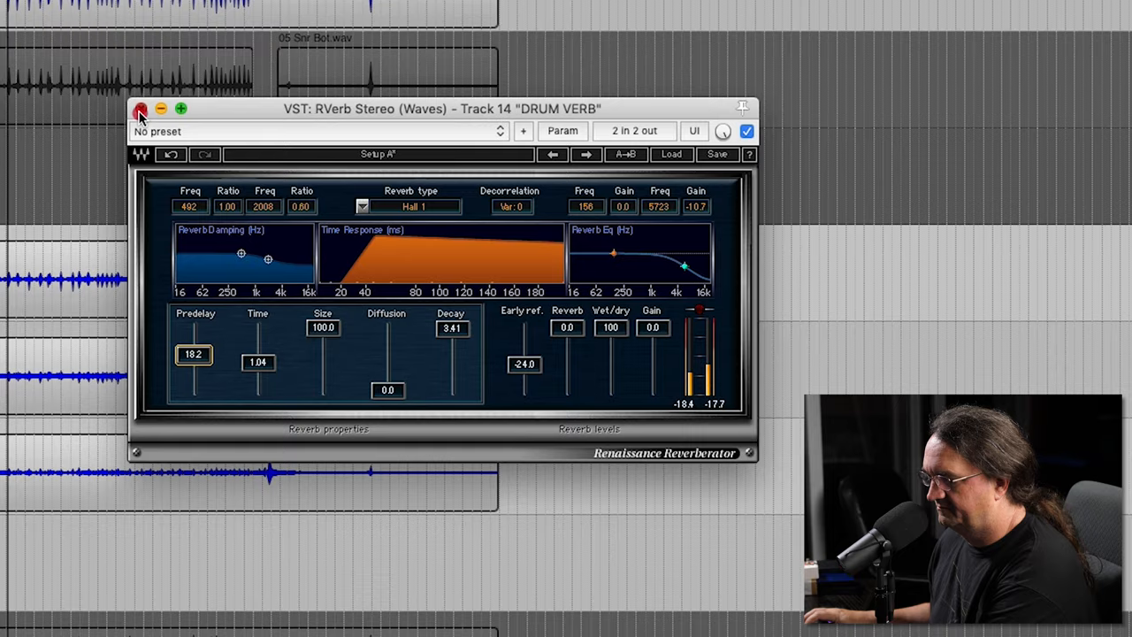
click(140, 109)
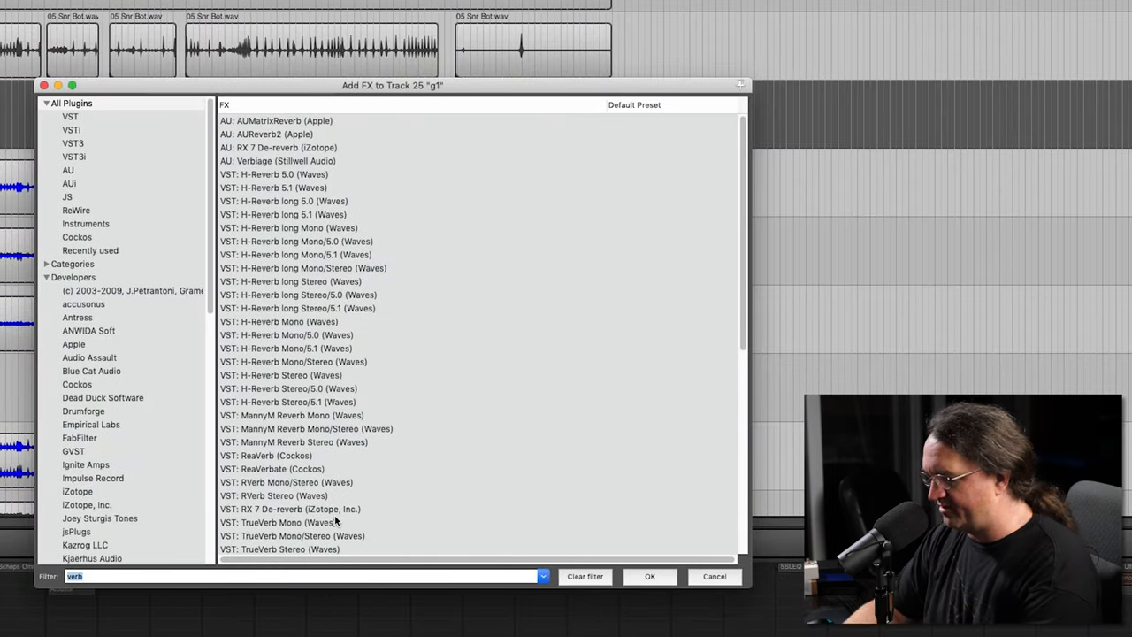
- Filter for 'eq' and add Waves H-EQ Mono to the g1 guitar track, closing its window
text(eq)
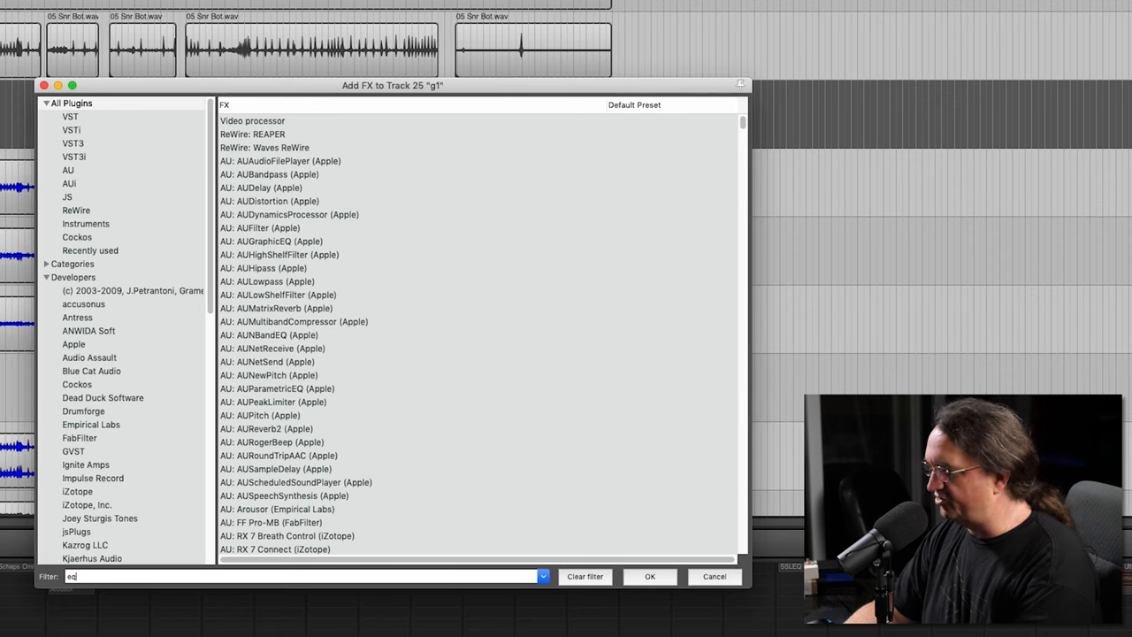
text(eq)
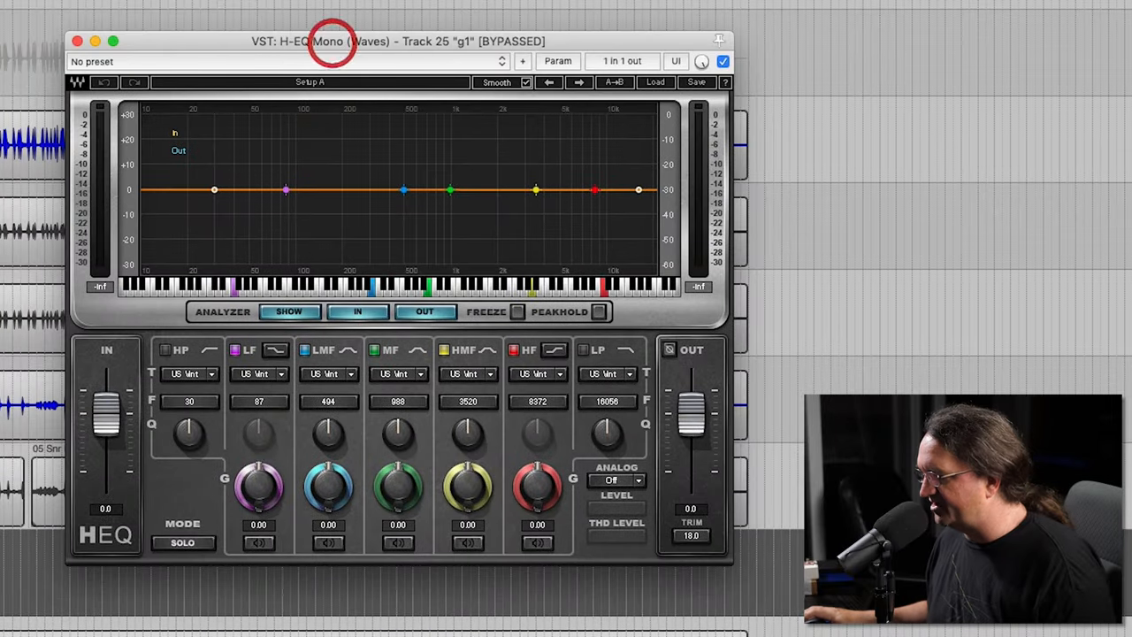
click(77, 40)
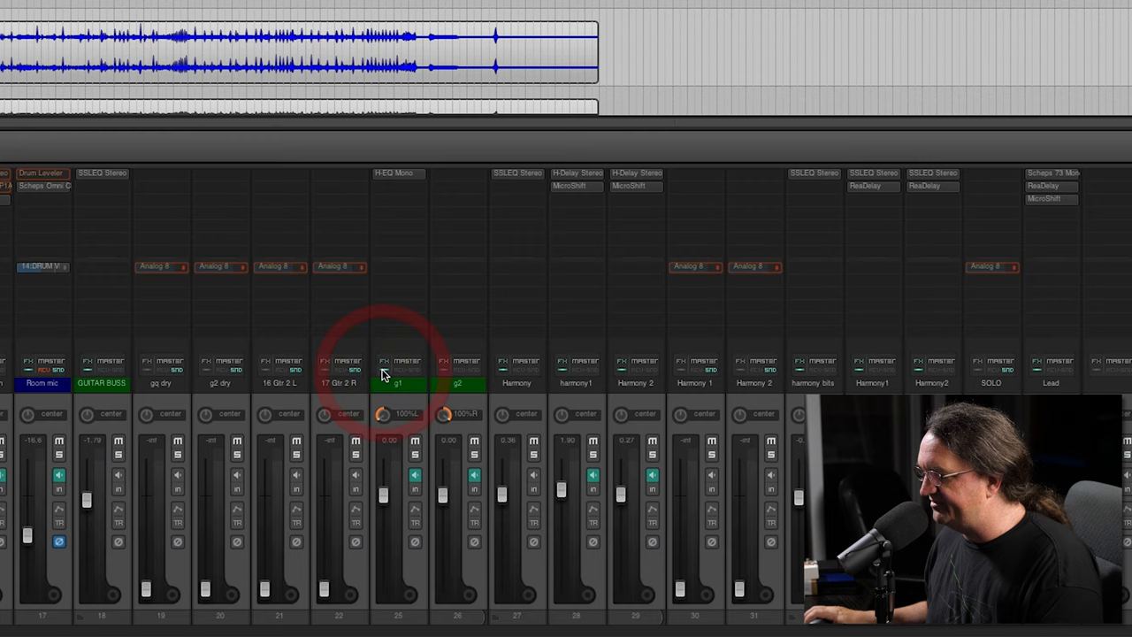
- Reopen g1's H-EQ Mono from the mixer and reshape its EQ curve over the guitar spectrum
click(384, 373)
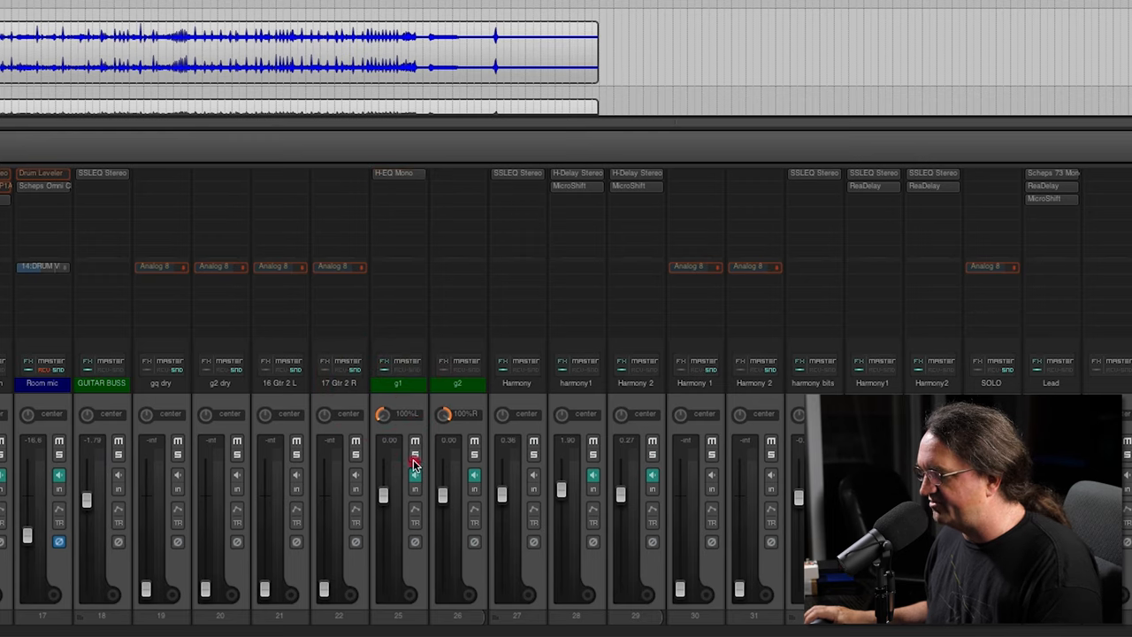
click(398, 174)
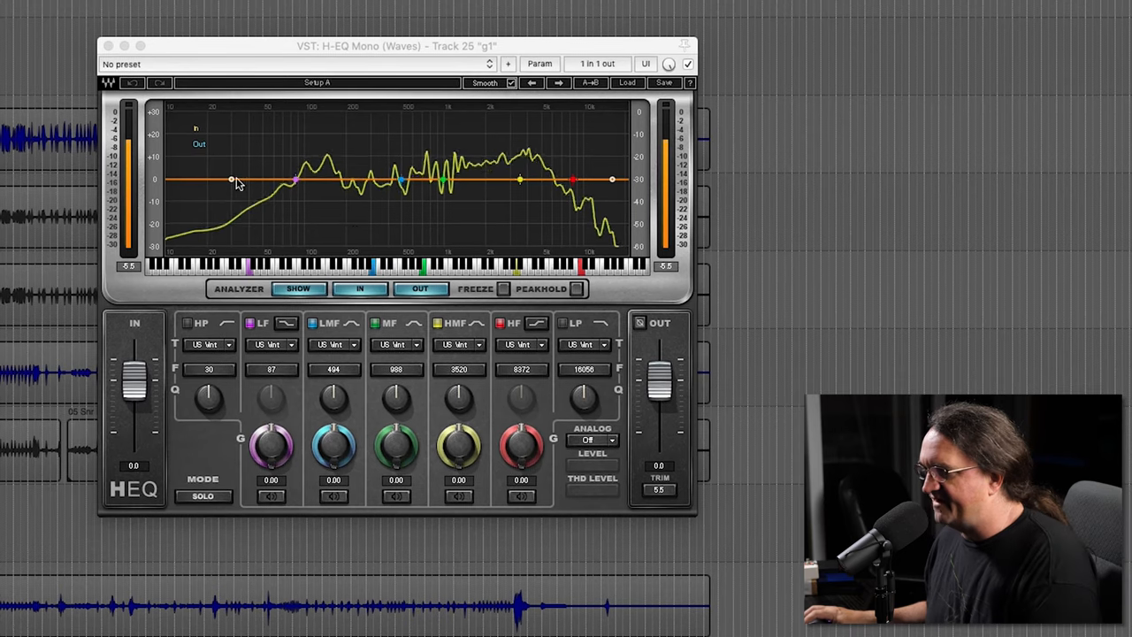
drag(230, 180, 254, 181)
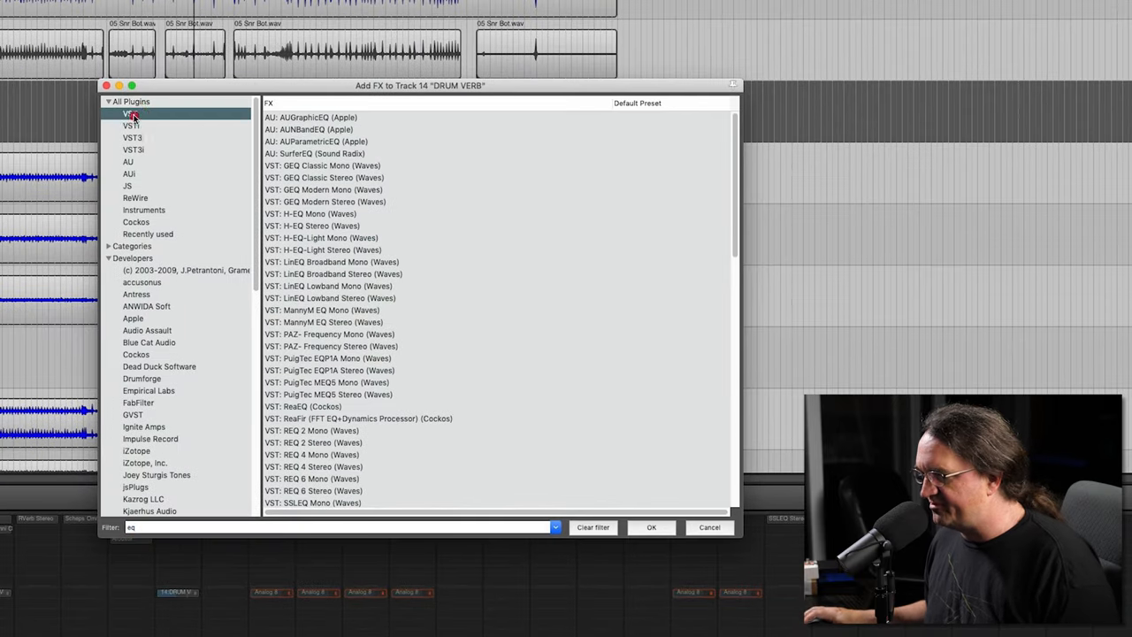
- Limit the DRUM VERB plugin list to VST and clear the 'eq' search filter
click(131, 113)
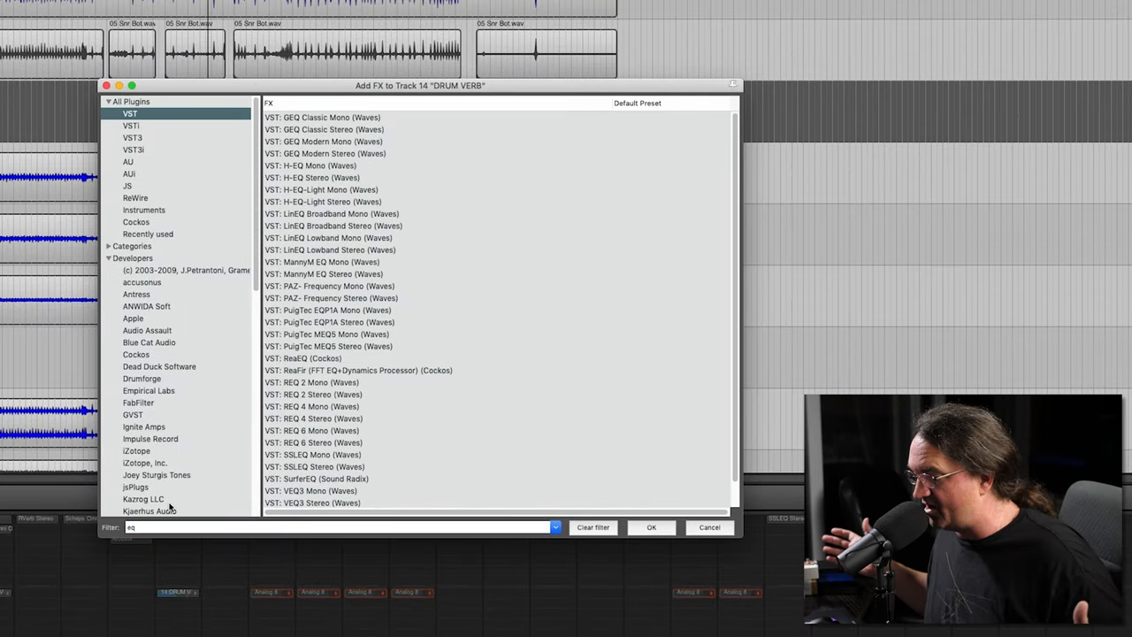
click(162, 527)
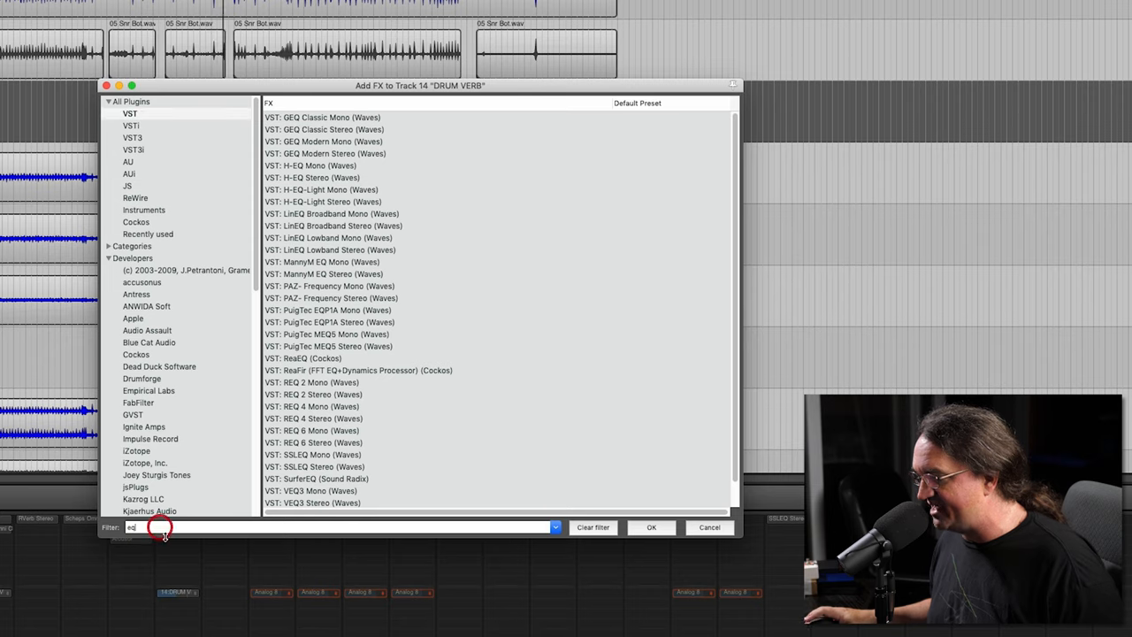
click(591, 527)
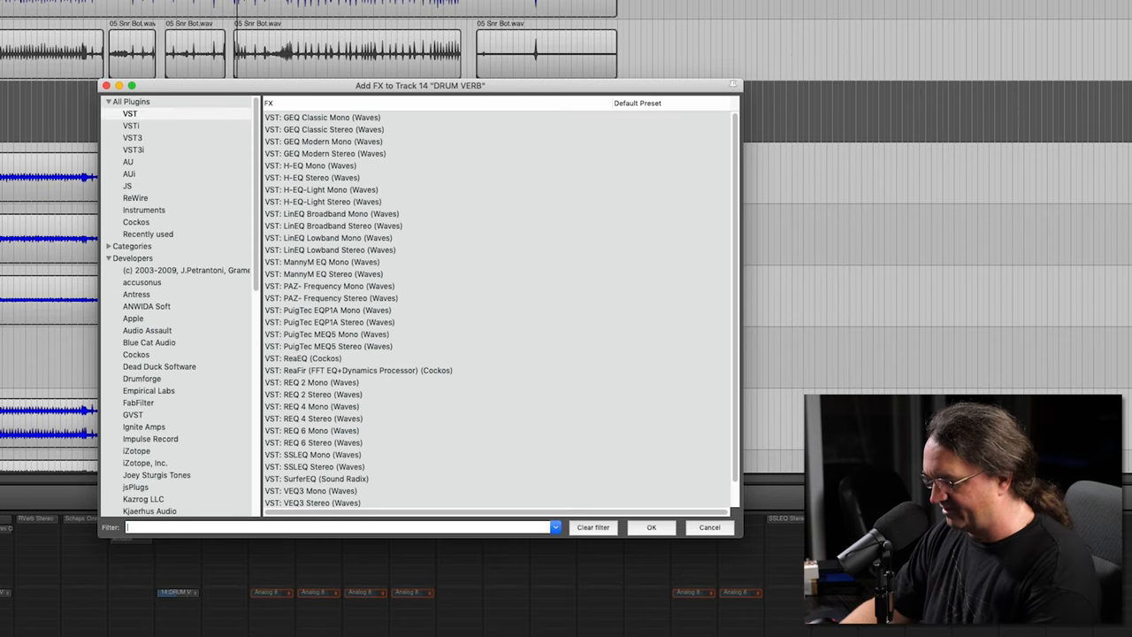
click(709, 527)
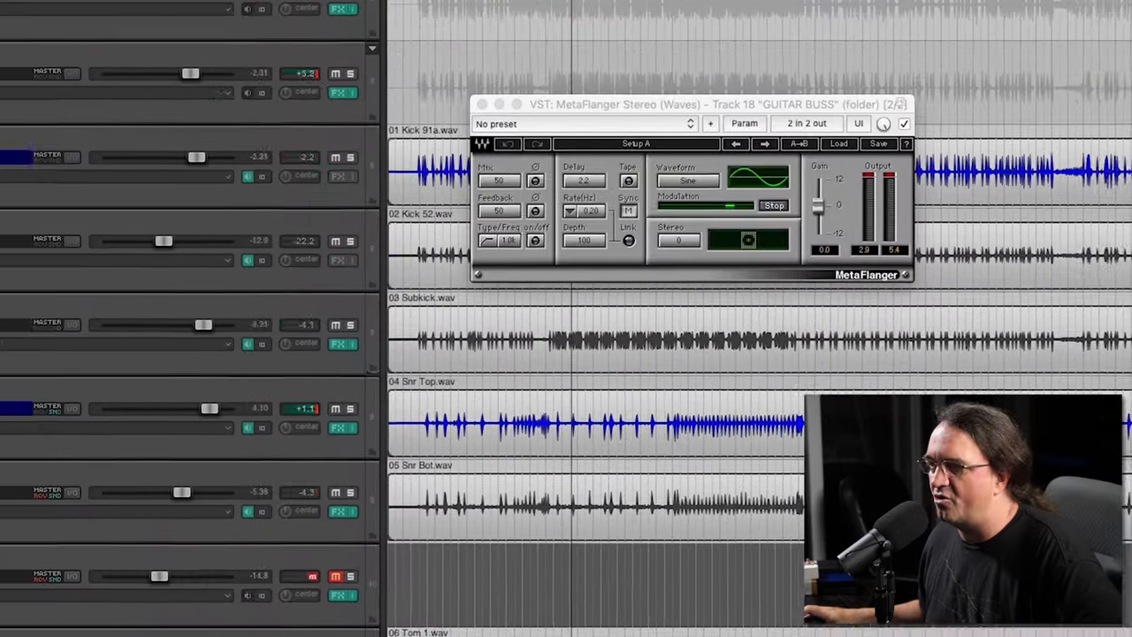
- Close the MetaFlanger on GUITAR BUSS and return to the drum-track mixer
click(446, 251)
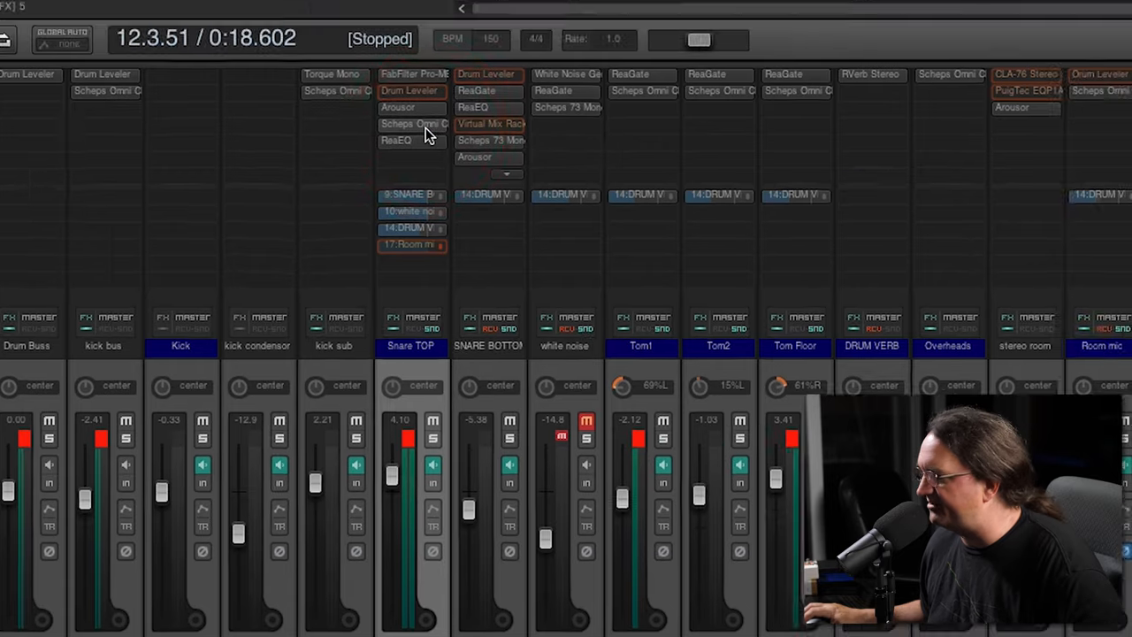
- Bypass Drum Leveler in Snare TOP's chain and show the FabFilter Pro-MB settings
double_click(410, 124)
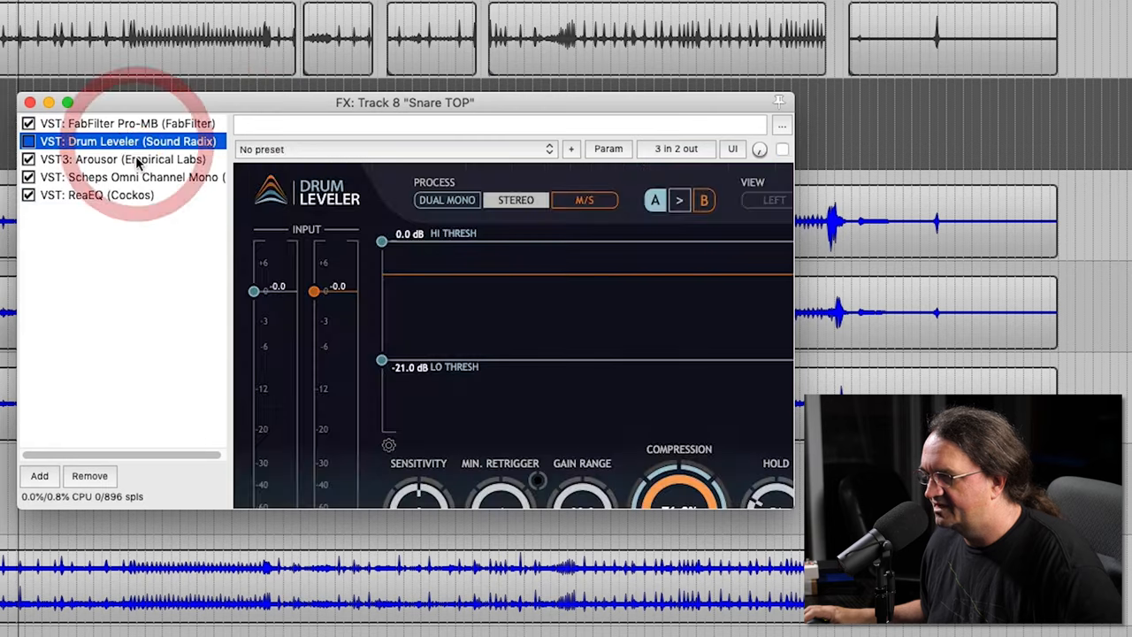
click(127, 124)
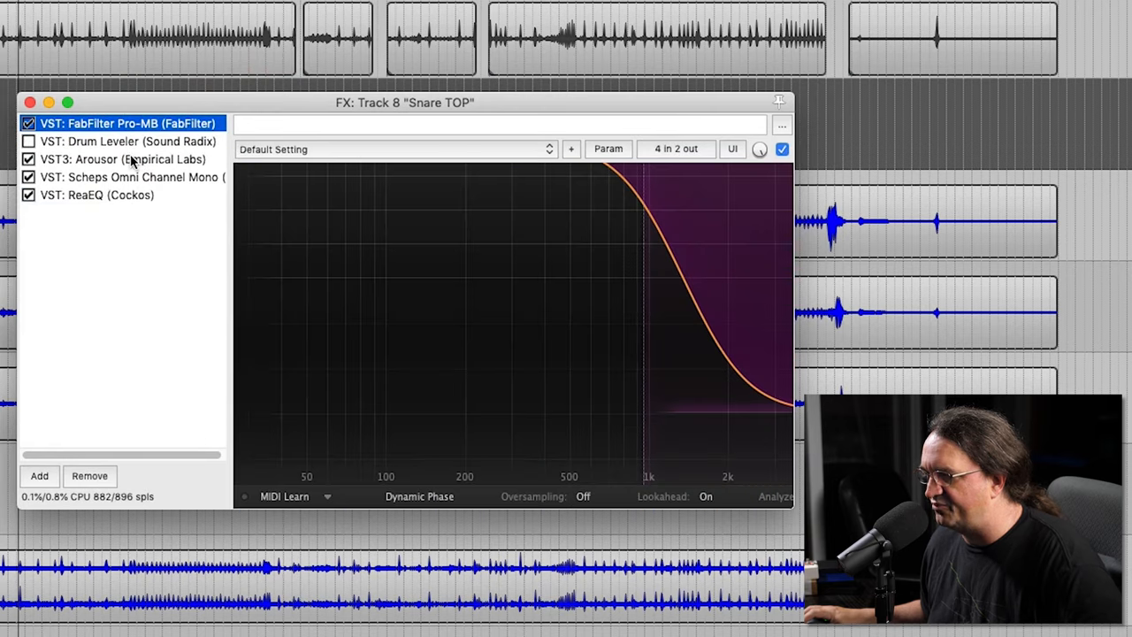
click(122, 160)
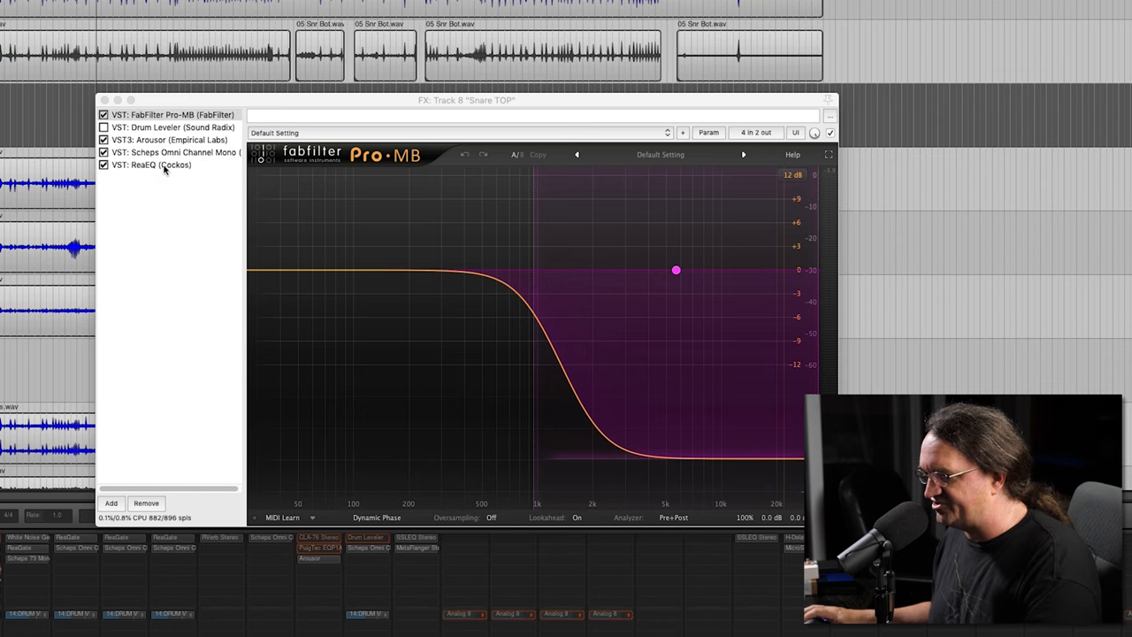
- Save Snare TOP's selected plugins as an FX chain file named 'snare patch'
right_click(150, 165)
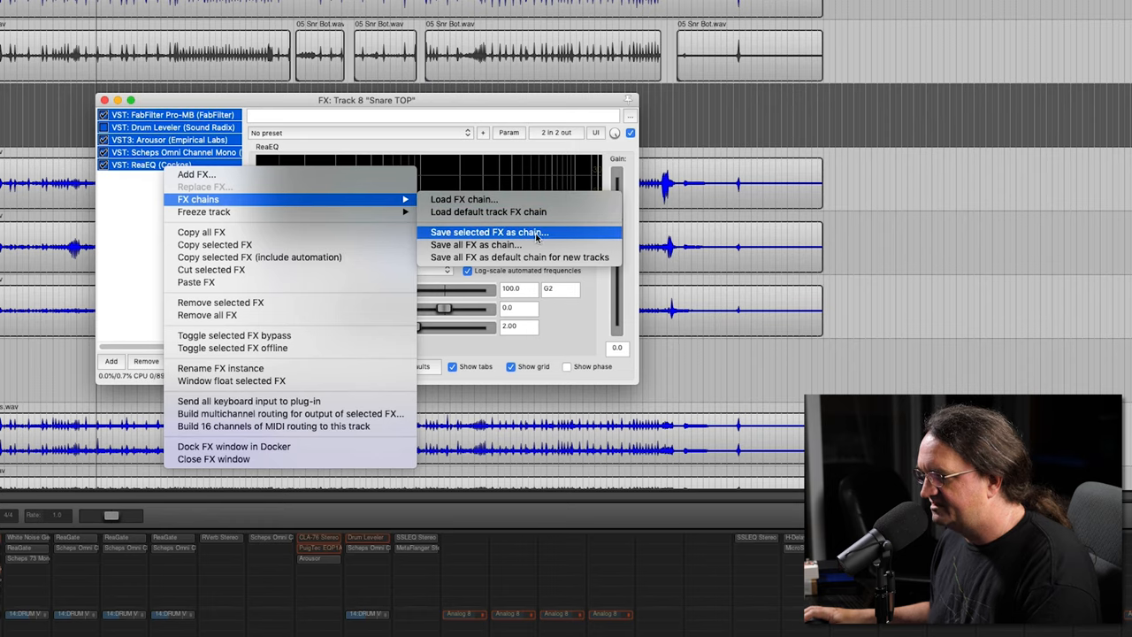
click(488, 232)
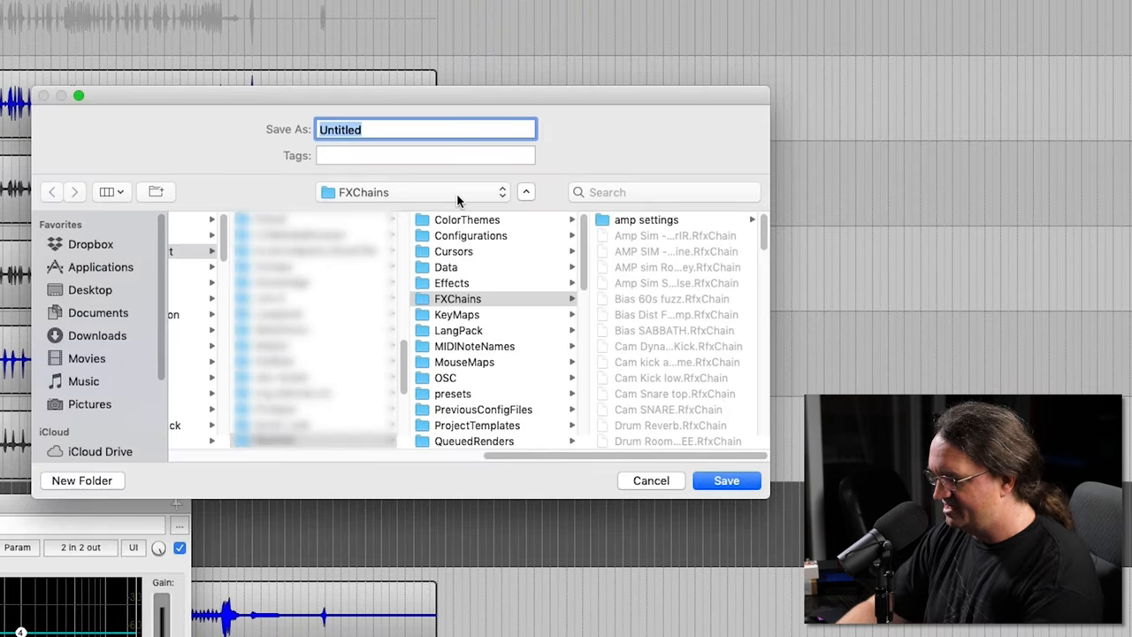
text(snare pat)
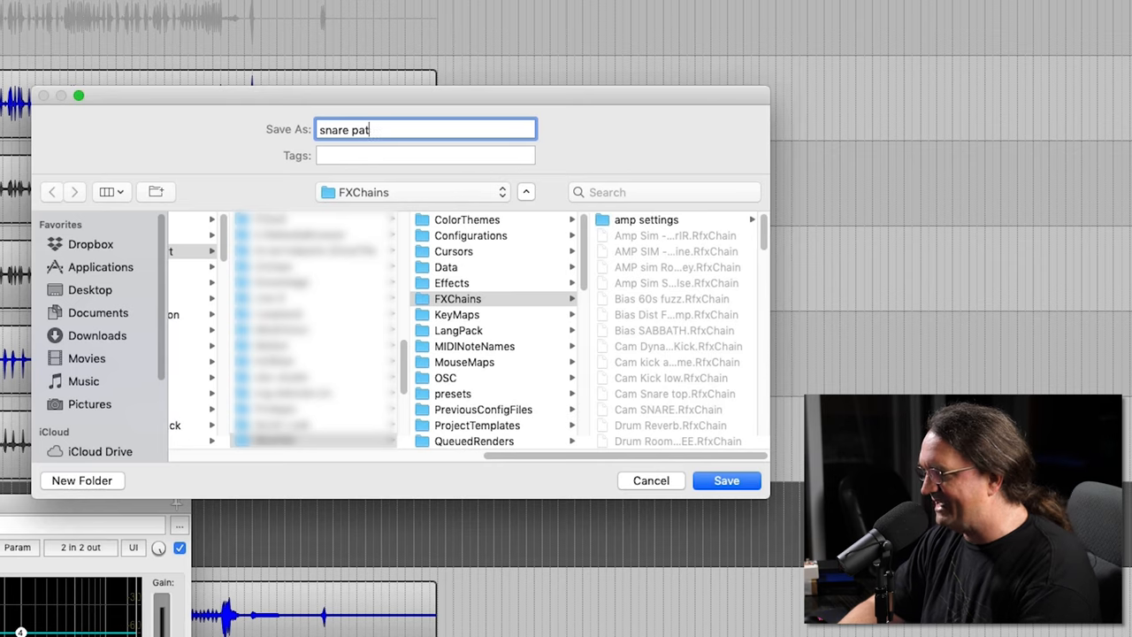
click(725, 481)
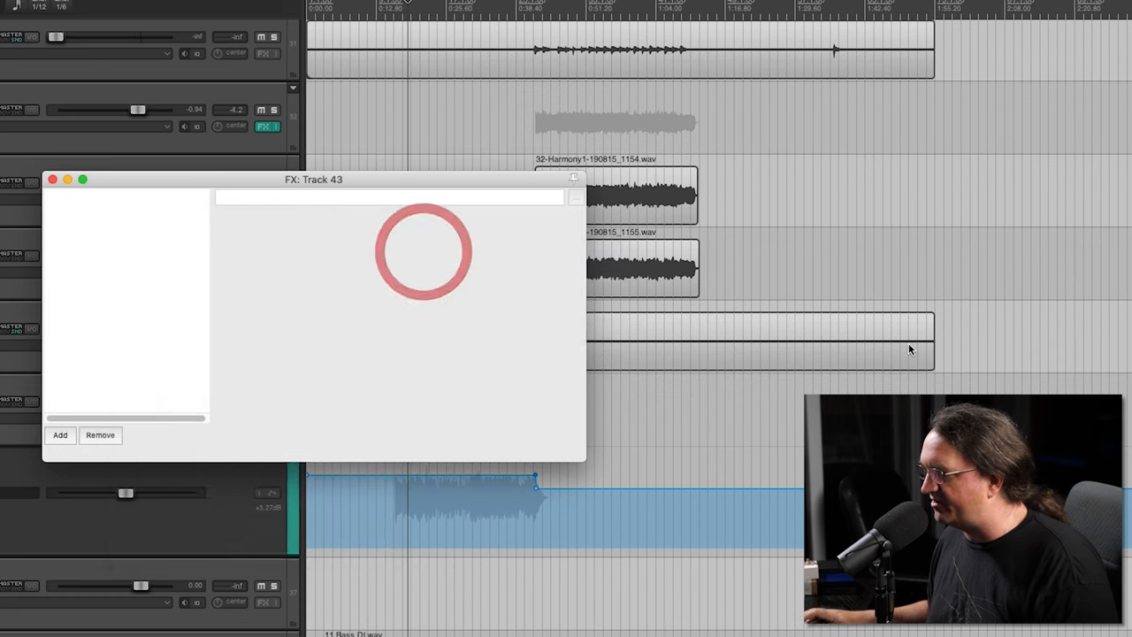
- Load snare patch.RfxChain onto track 43 and view the Arousor plugin in it
click(60, 435)
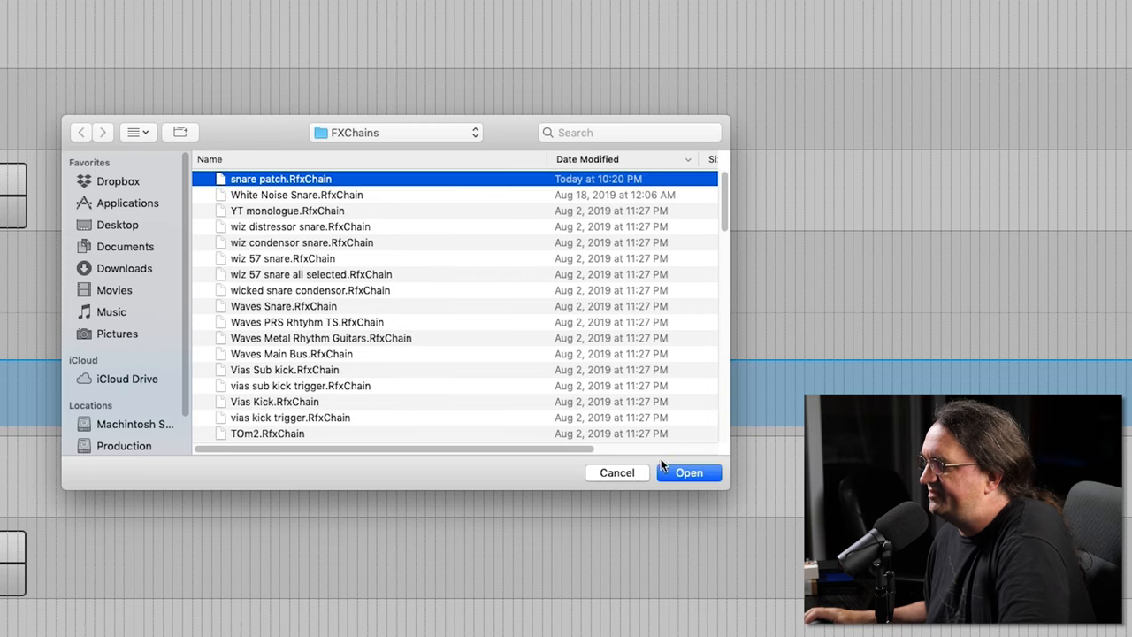
click(688, 473)
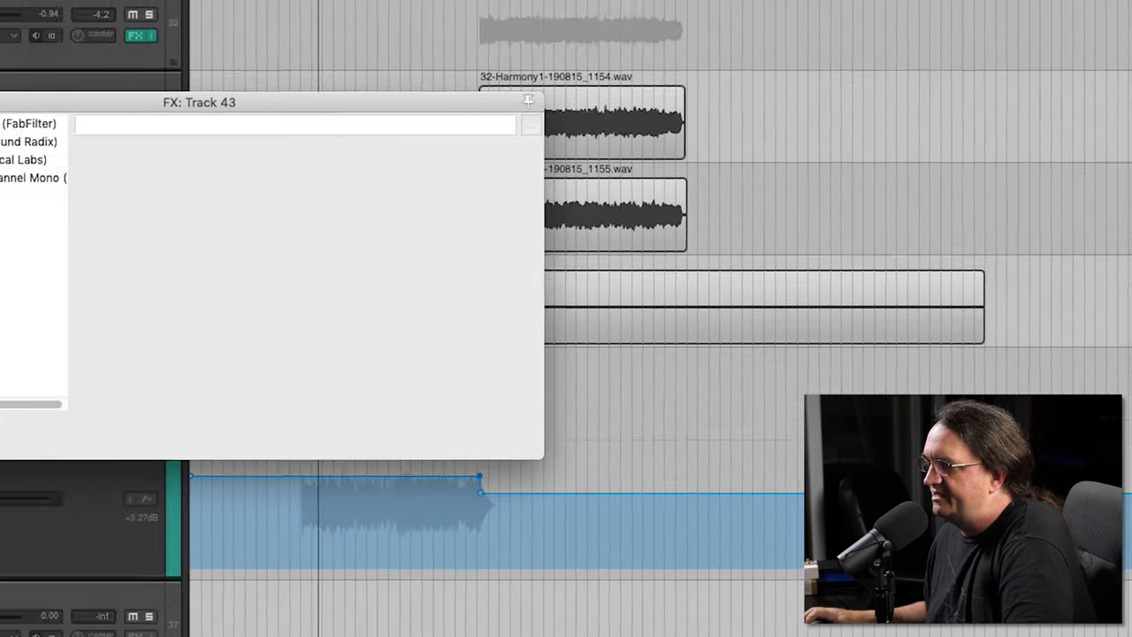
click(173, 182)
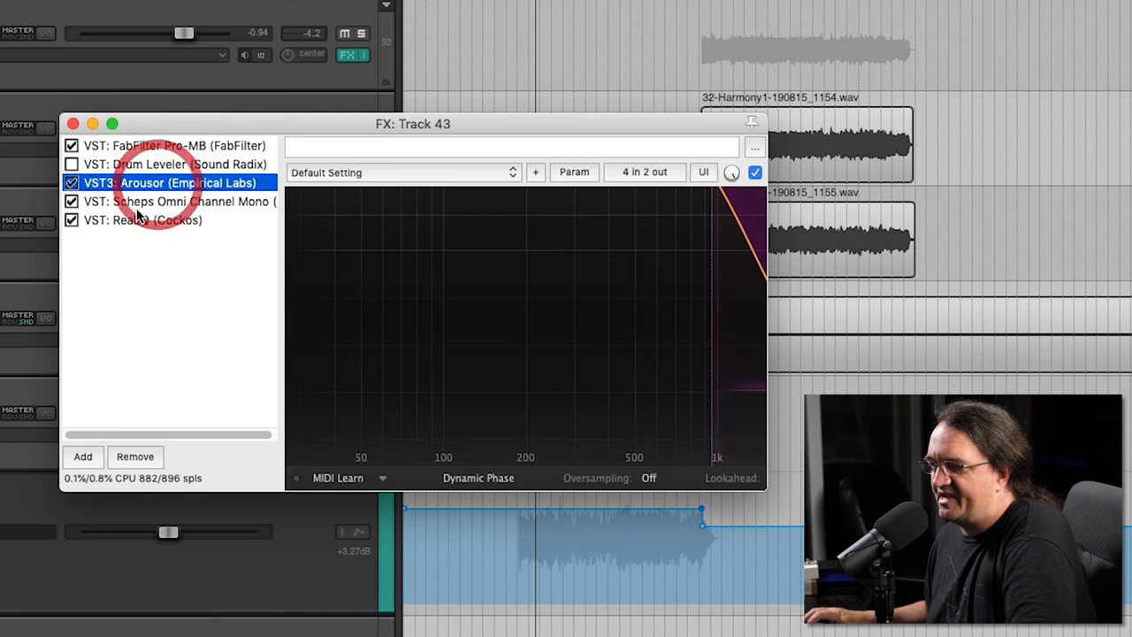